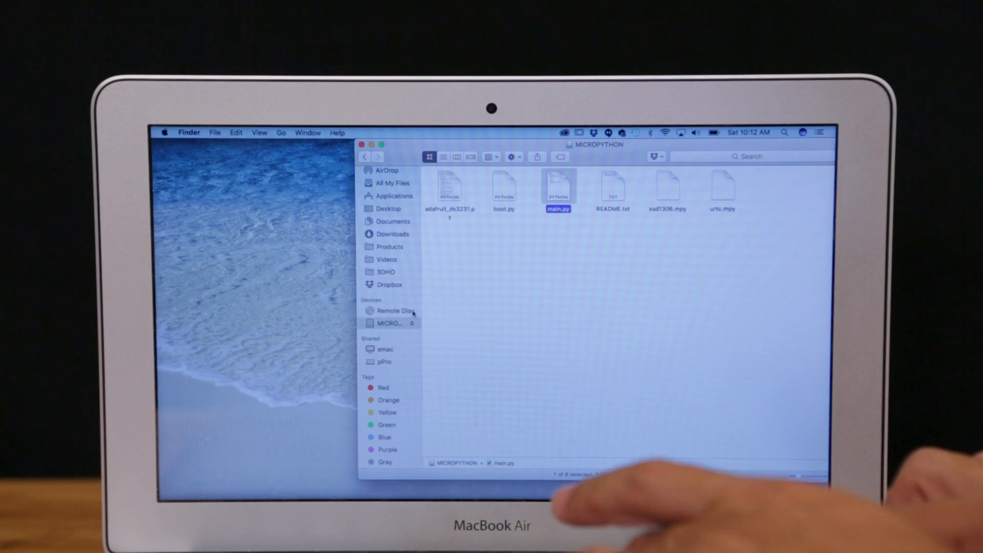
Open main.py from the MICROPYTHON drive to show its RTC/OLED MicroPython code in the editor.
double_click(557, 188)
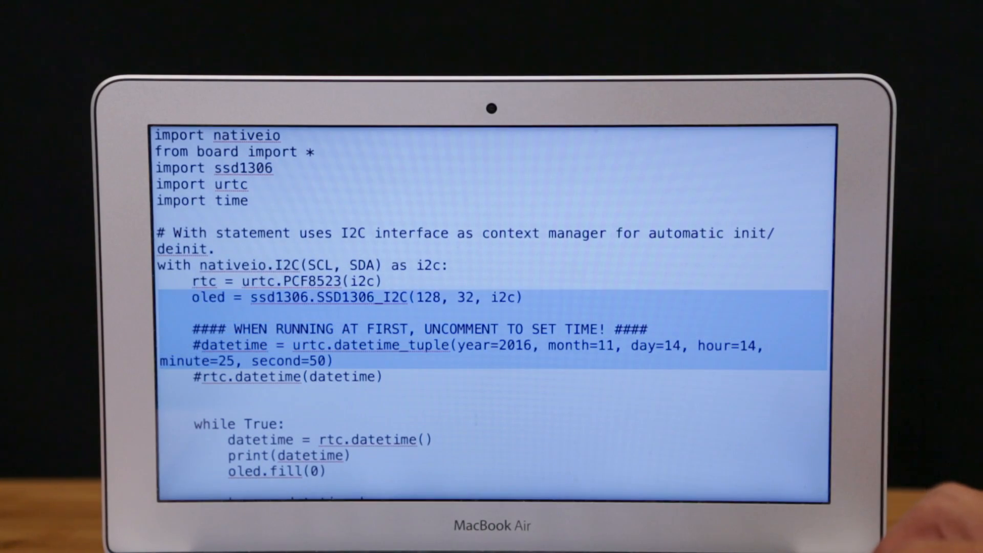